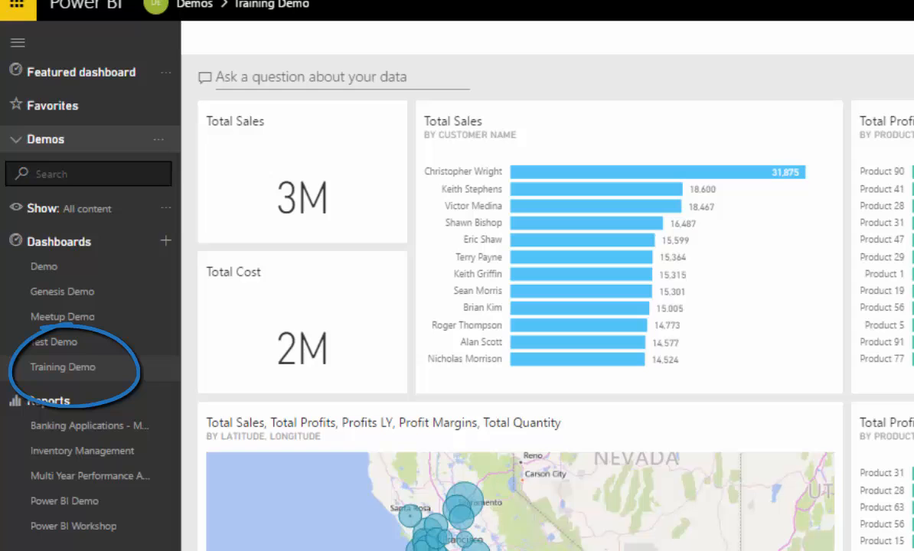
mouse_move(451, 15)
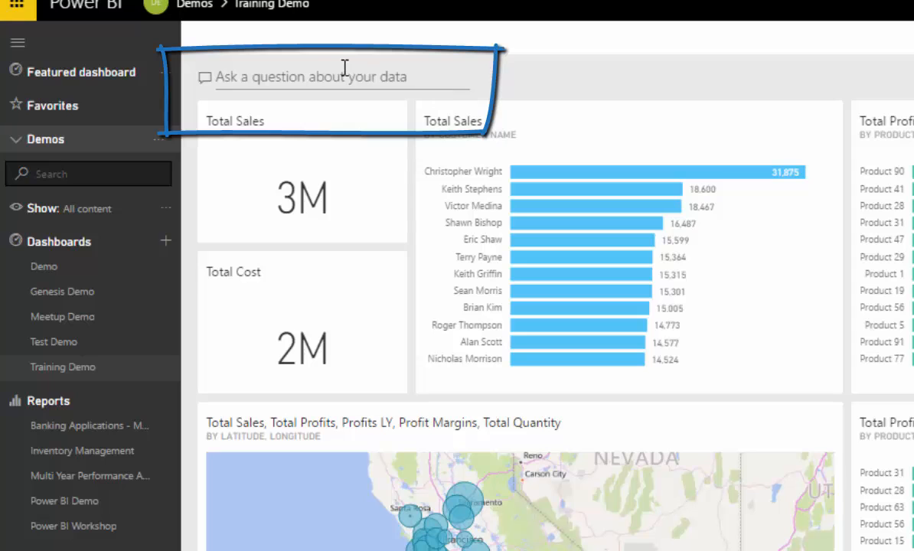
mouse_move(462, 77)
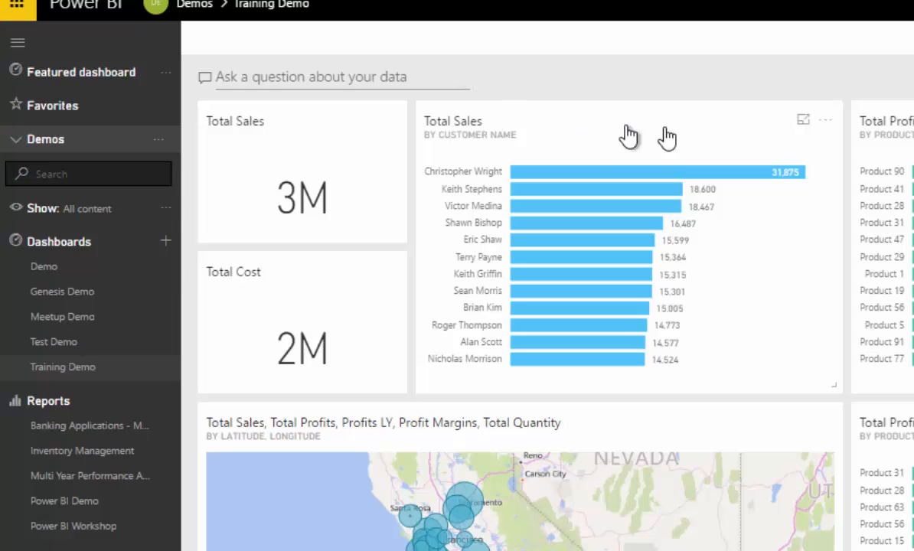
mouse_move(473, 75)
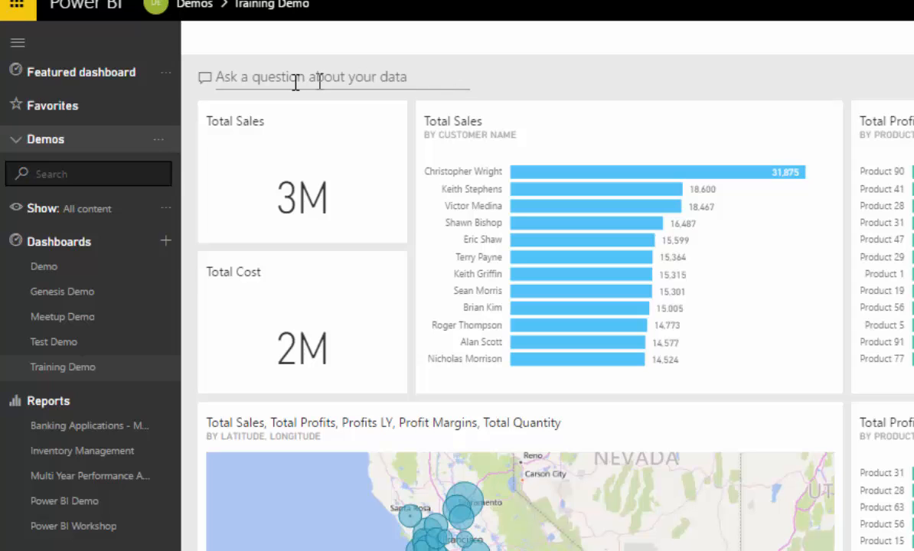
Ask Q&A 'show total sales by county' to get a county sales bar chart
left_click(322, 76)
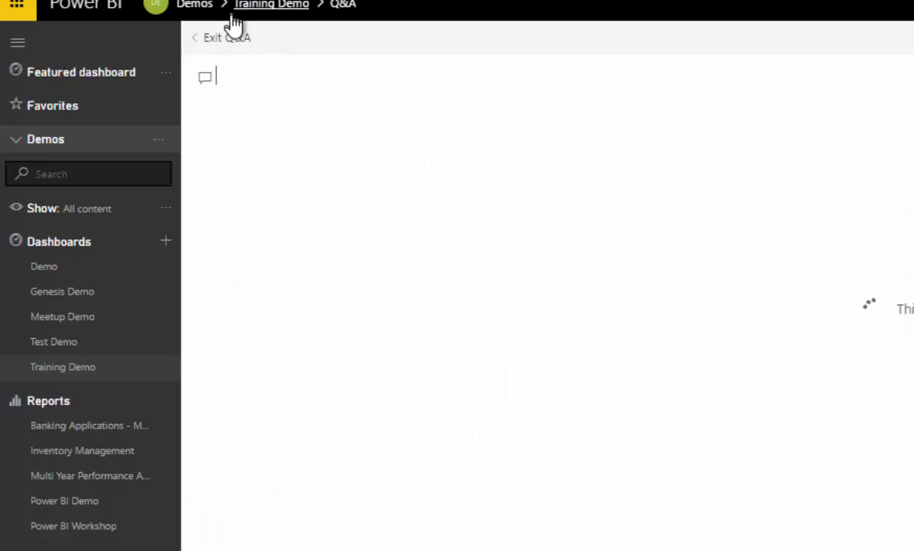
mouse_move(315, 65)
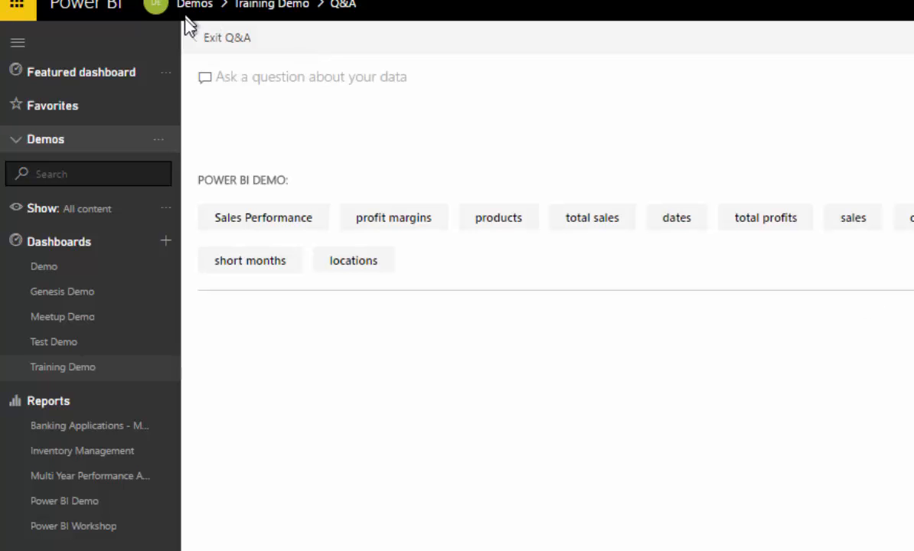
left_click(226, 36)
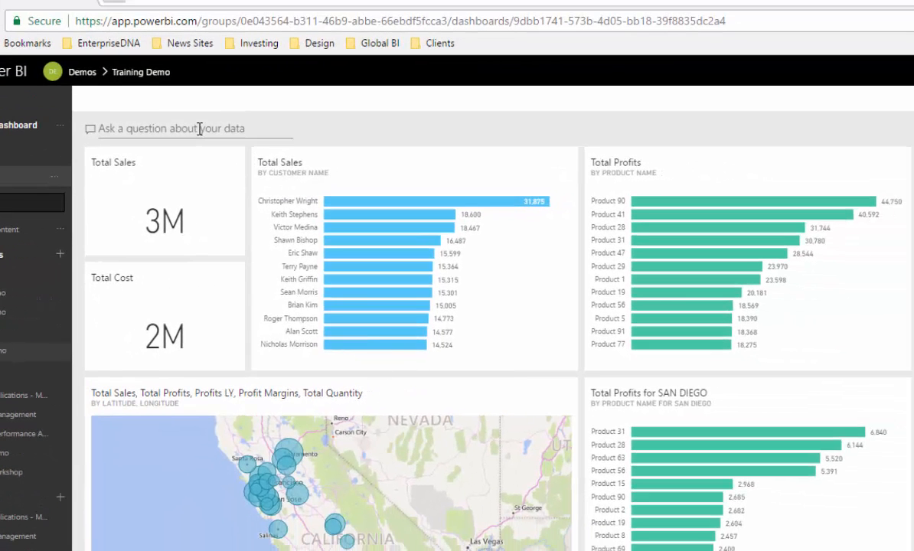
mouse_move(283, 151)
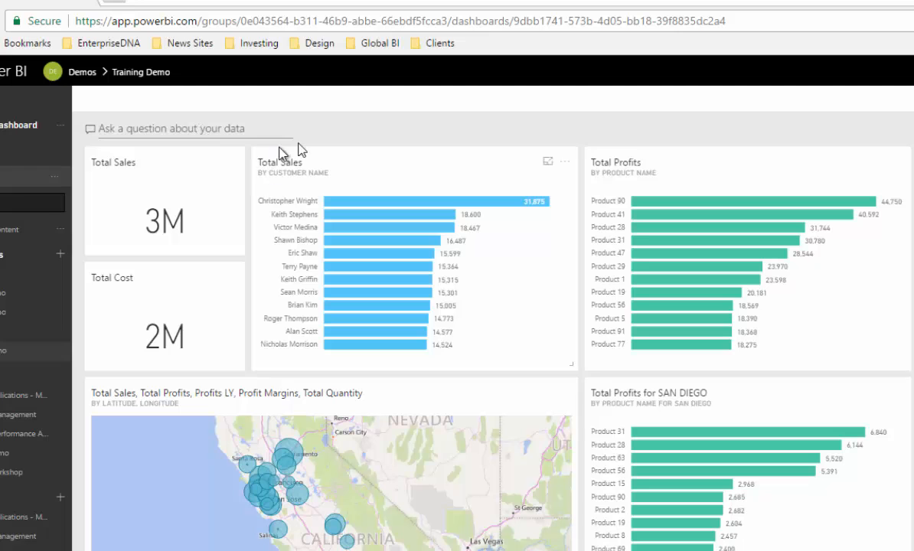
mouse_move(398, 264)
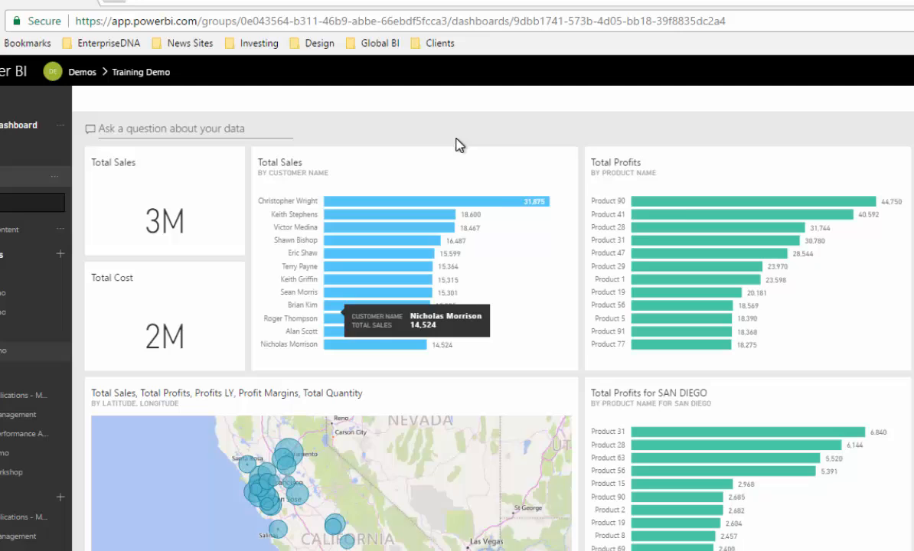
mouse_move(210, 119)
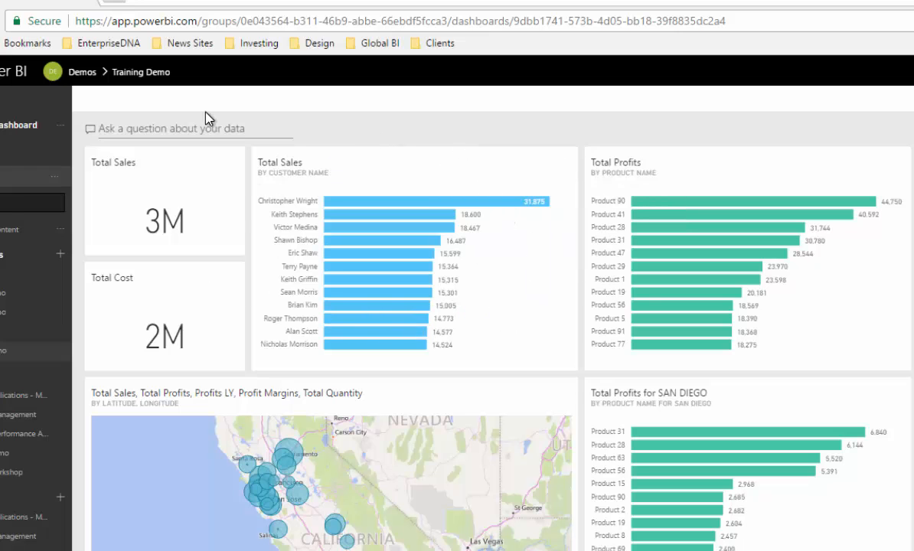
left_click(192, 128)
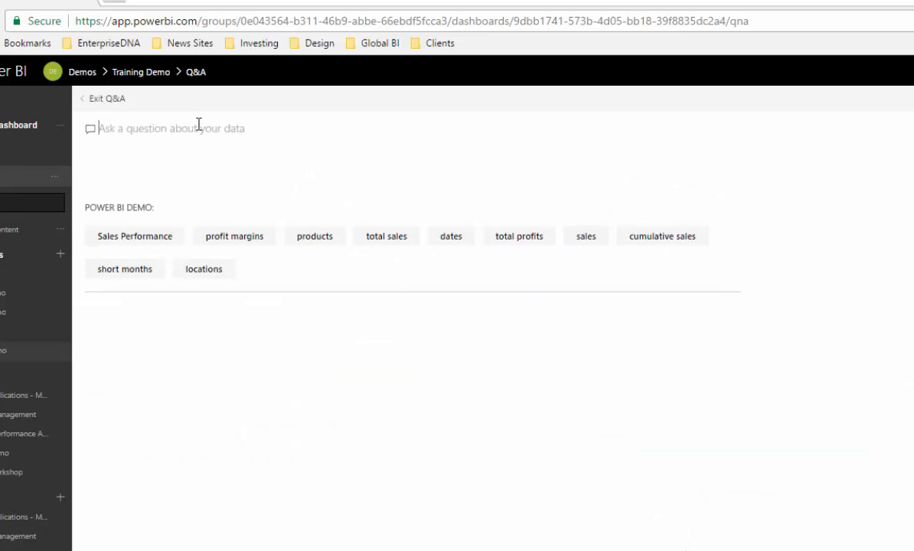
type("show")
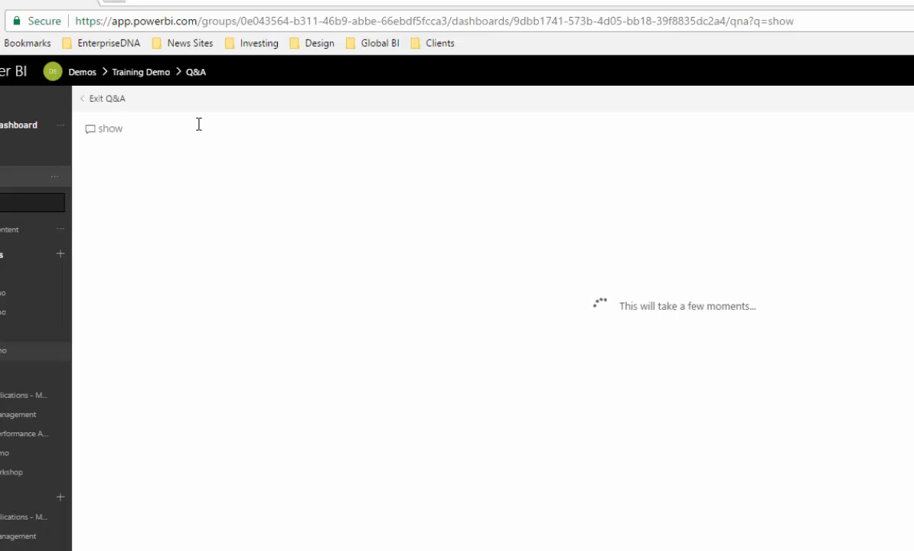
type("total sa")
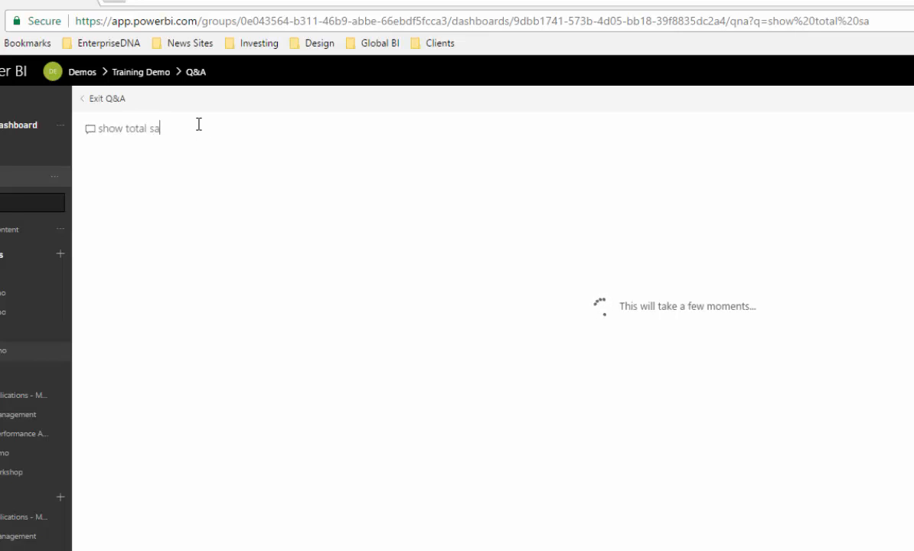
type("les by")
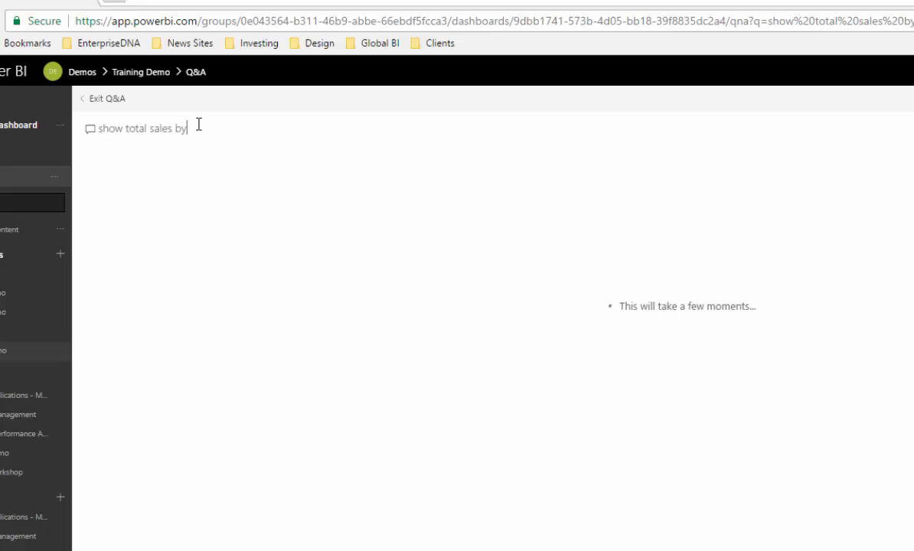
type("county")
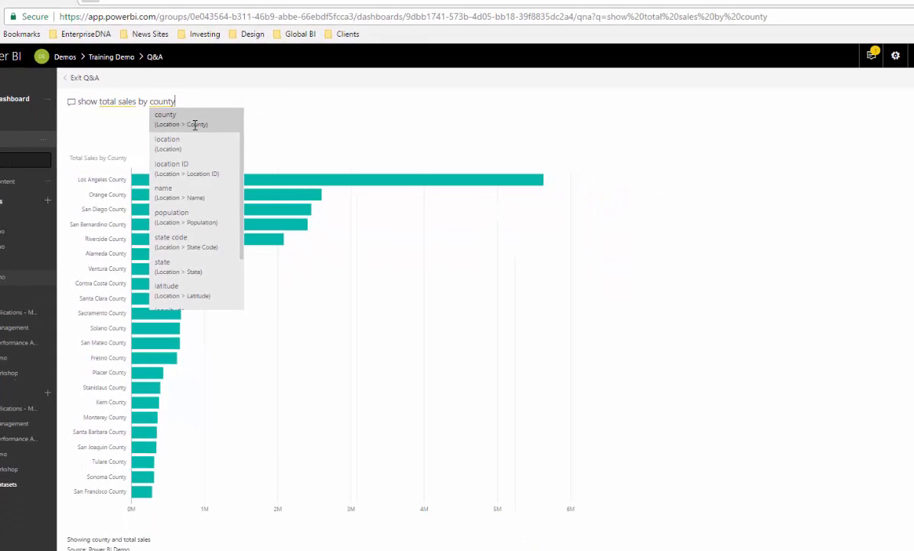
mouse_move(268, 124)
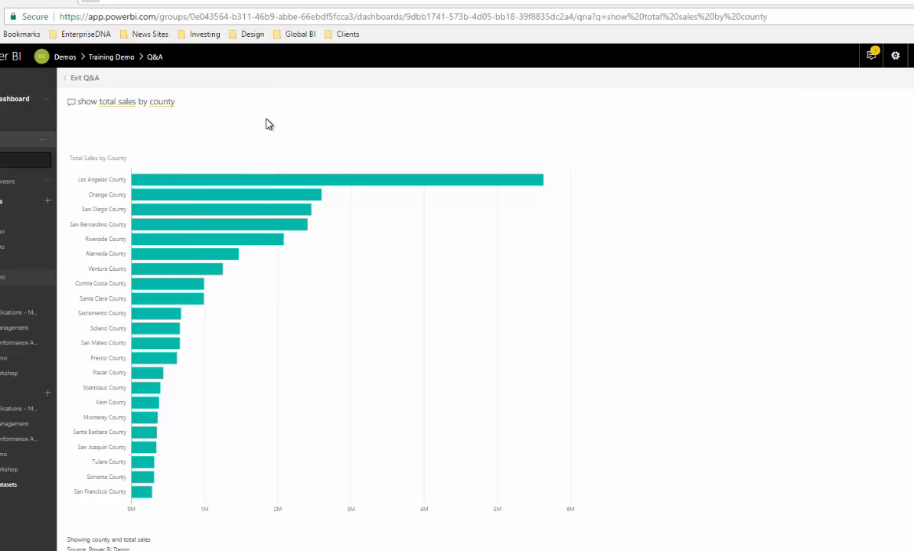
mouse_move(296, 122)
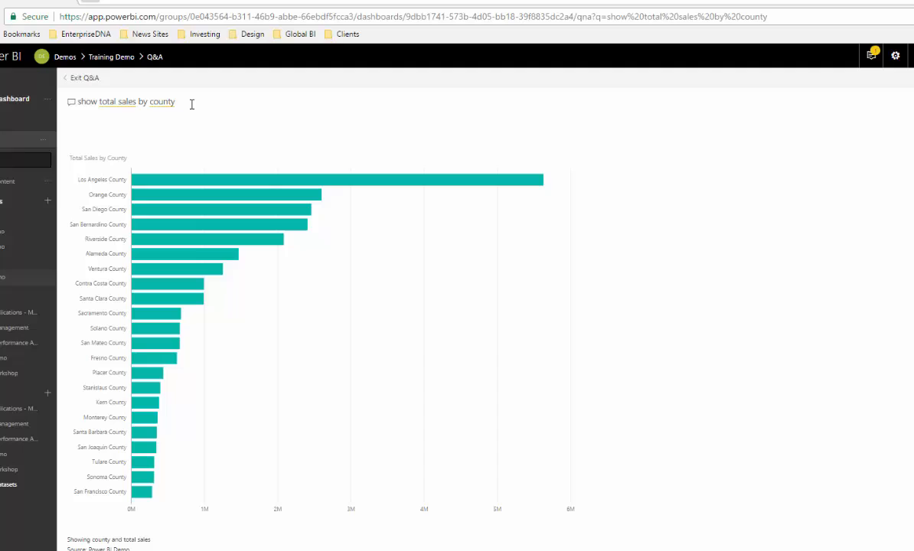
mouse_move(217, 167)
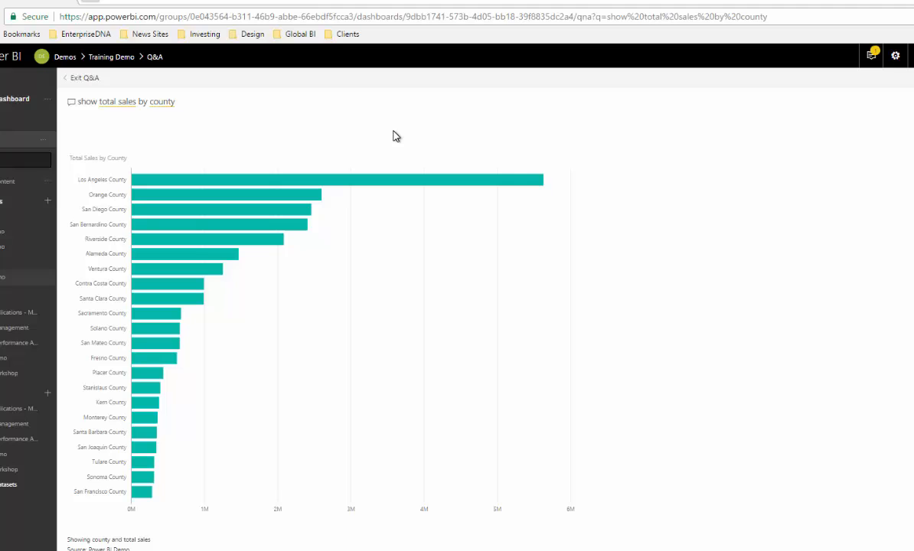
mouse_move(654, 115)
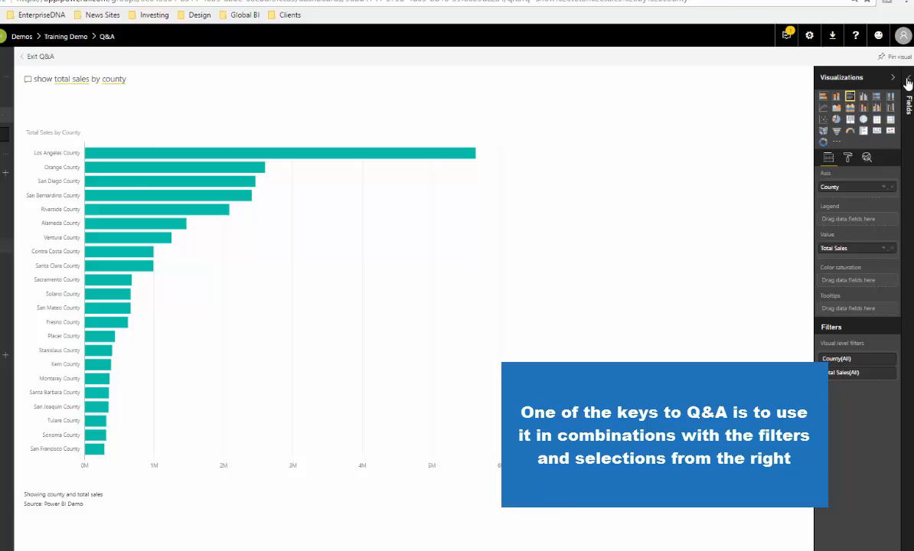
left_click(908, 81)
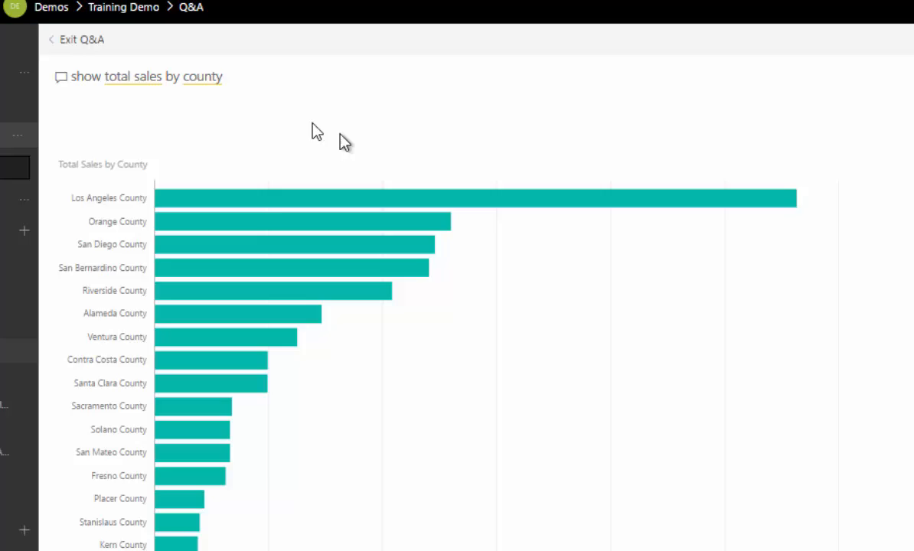
Rephrase the question as 'show total profits for Q1 2016 by county'
type("s")
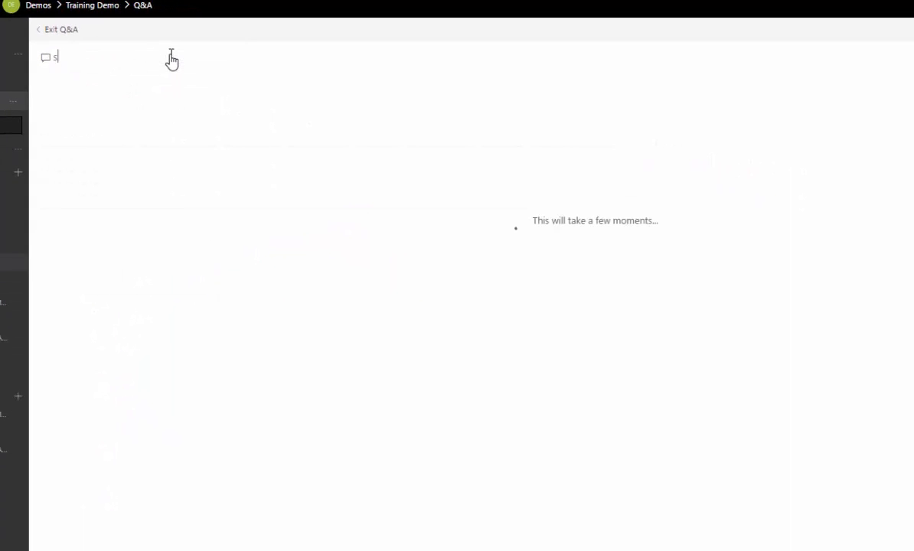
type("how total profit")
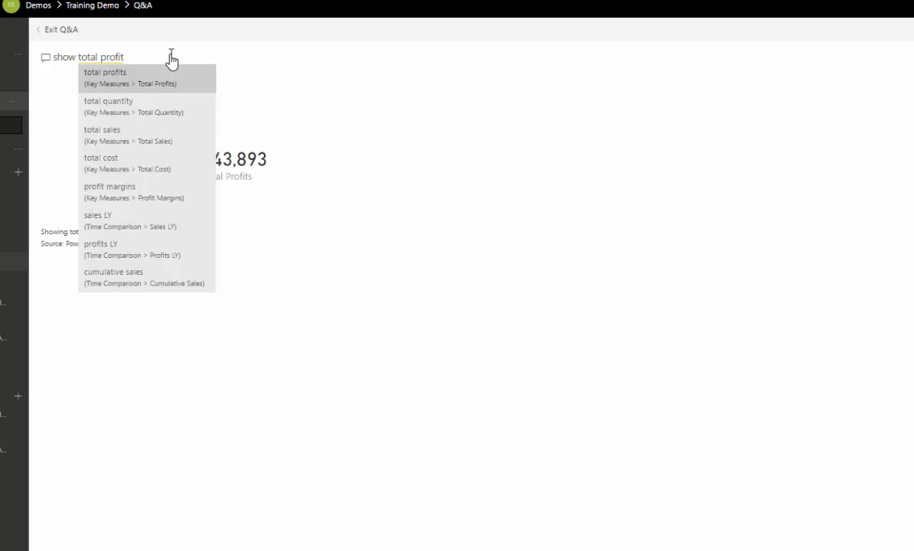
type("for")
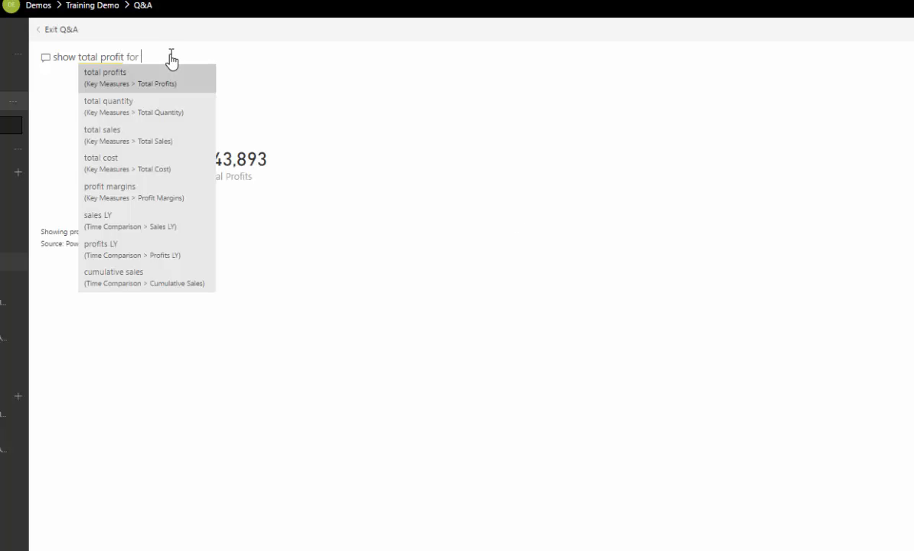
type("Q1")
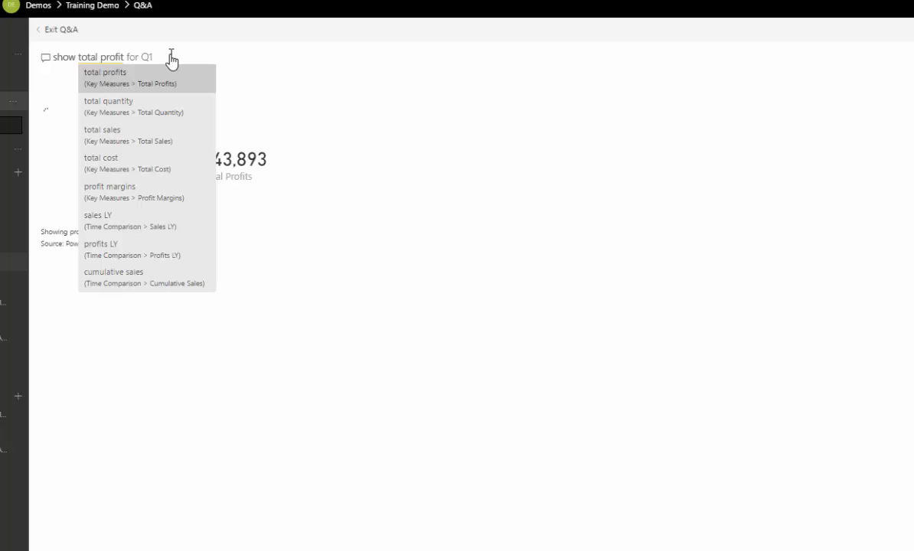
type("2018")
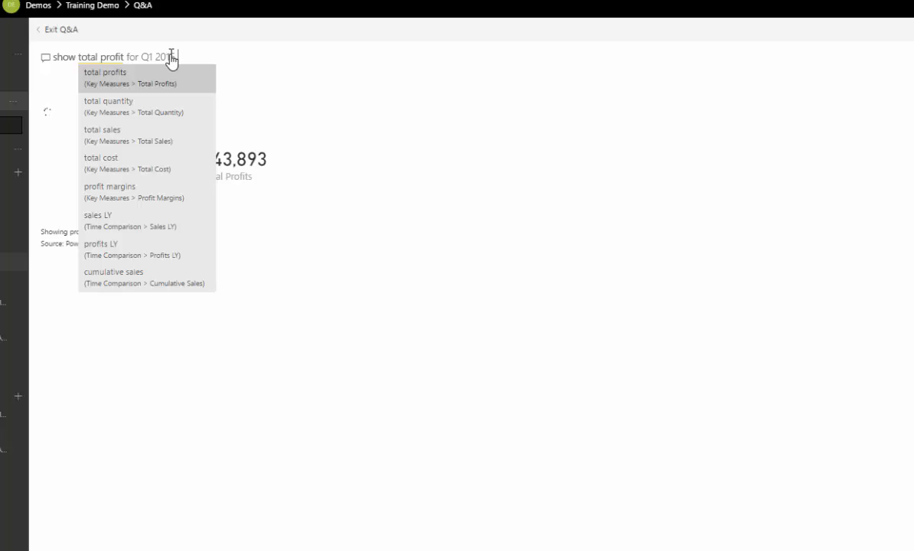
type("by county")
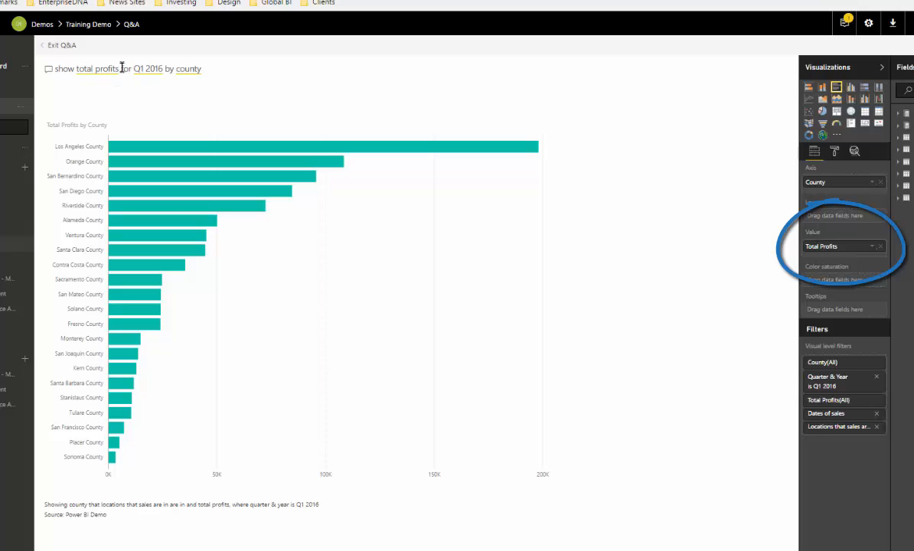
mouse_move(120, 72)
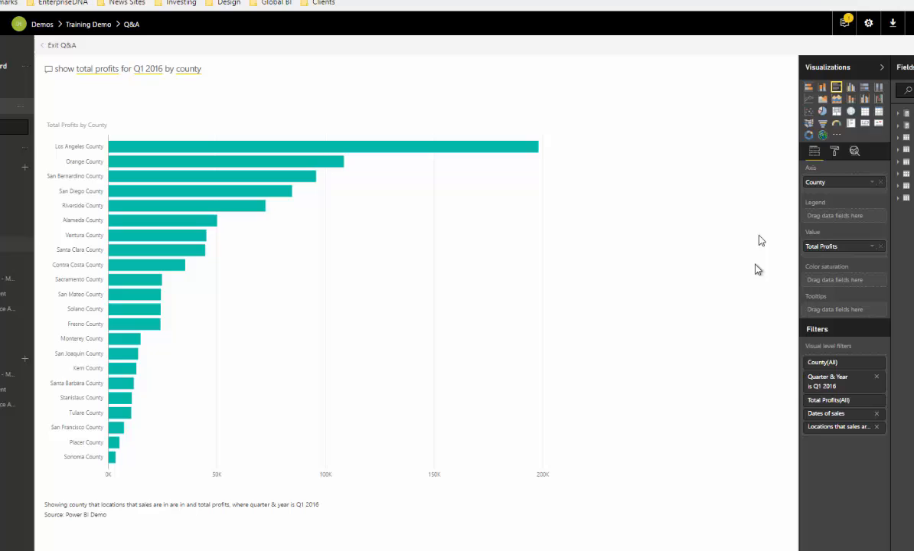
mouse_move(854, 303)
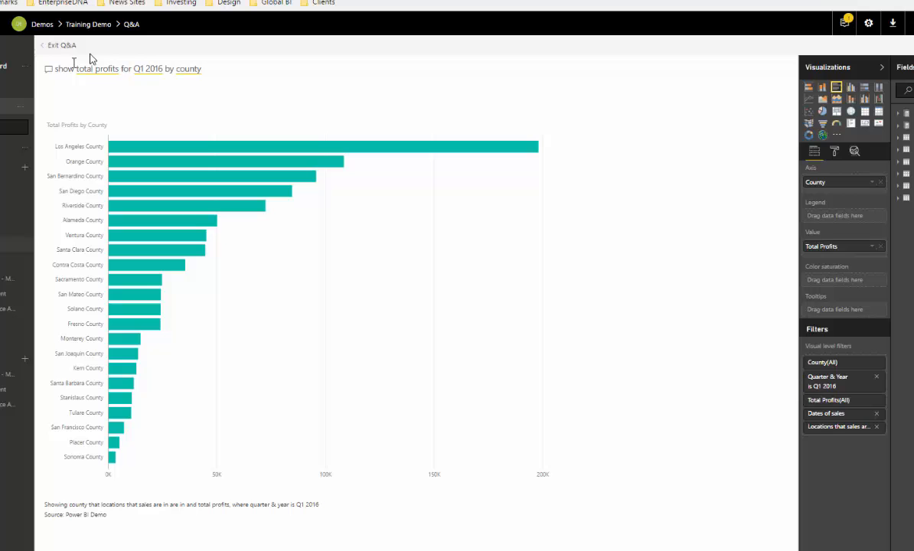
mouse_move(234, 87)
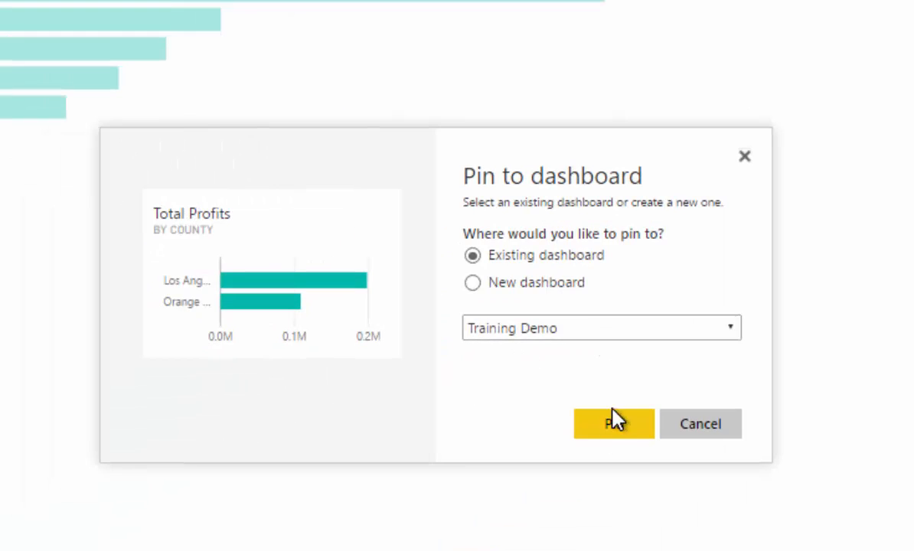
Pin the county profits chart to the Training Demo dashboard
left_click(613, 423)
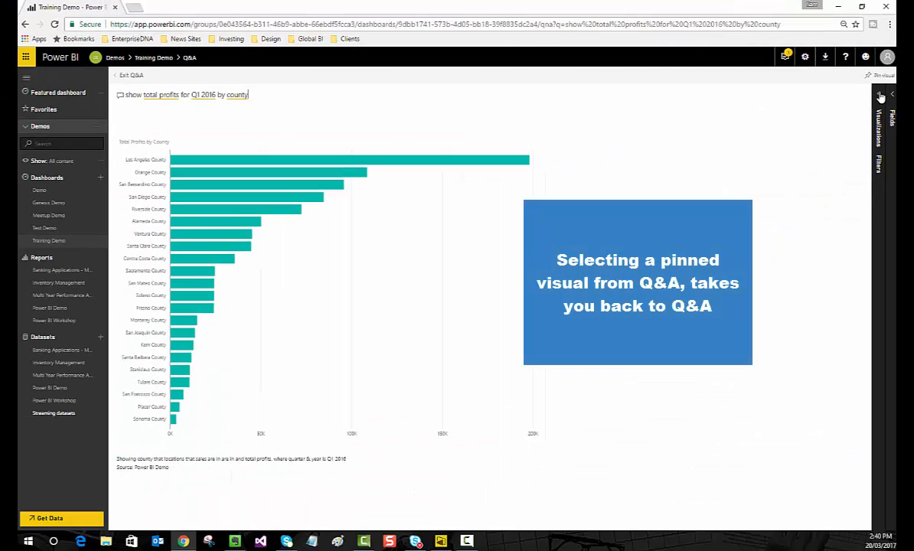
Turn on data labels for the county profit bars and collapse the formatting pane
left_click(879, 97)
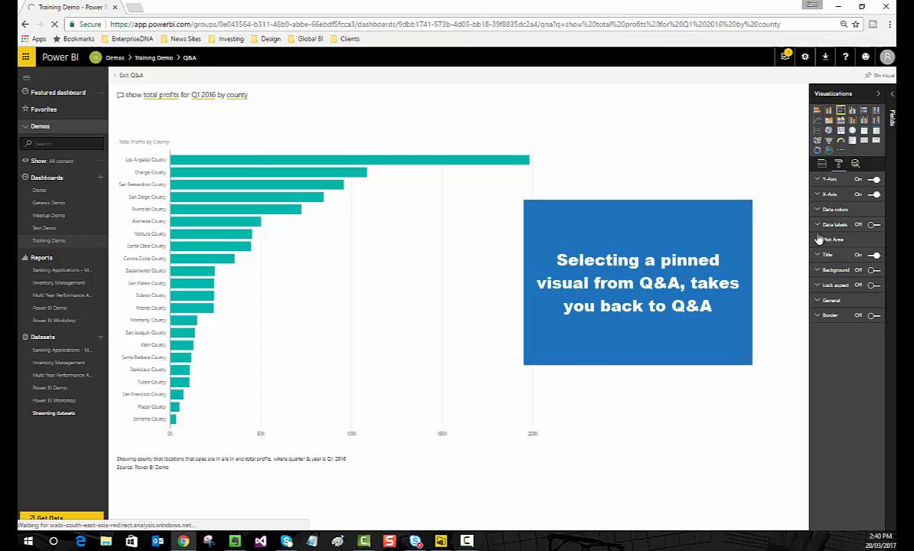
left_click(875, 224)
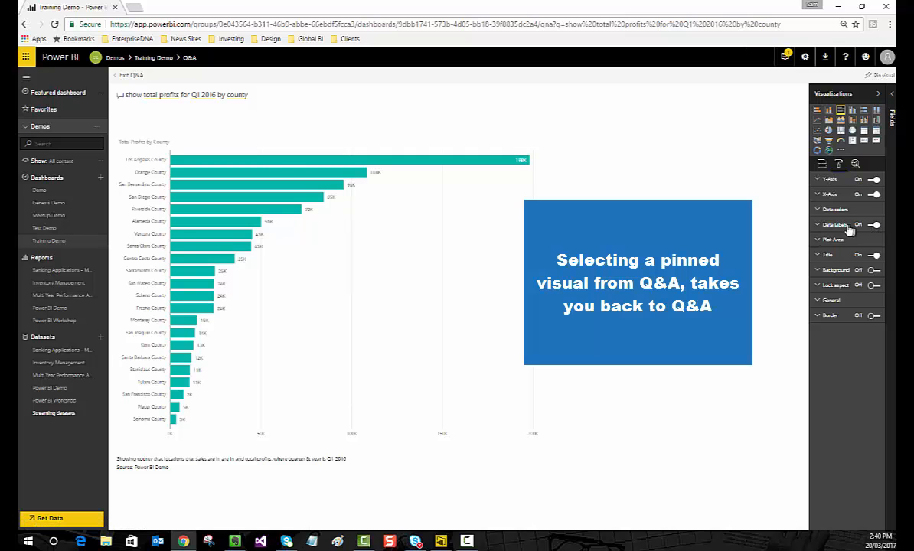
left_click(835, 224)
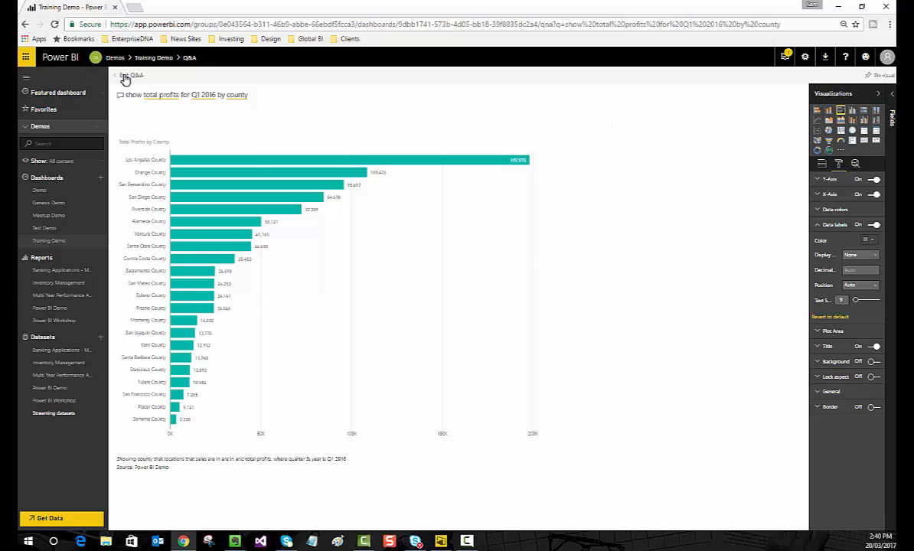
left_click(129, 75)
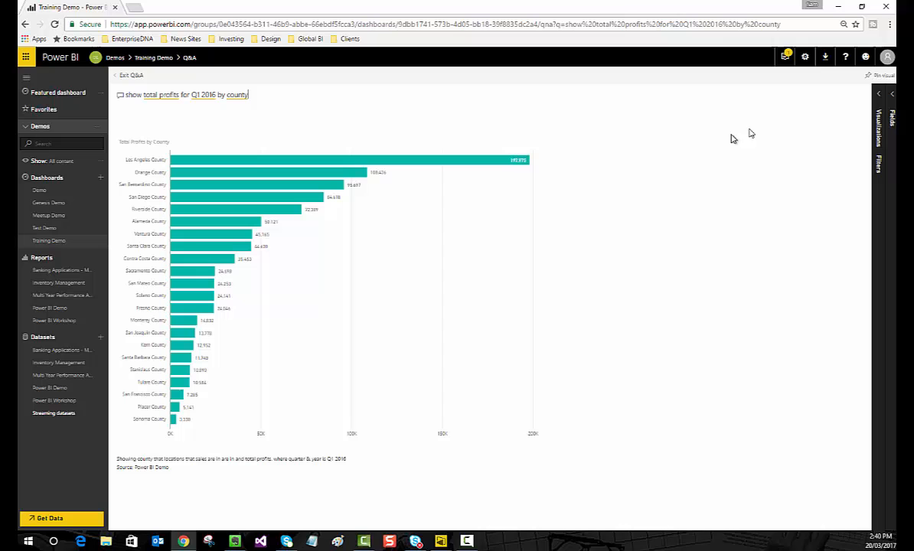
Pin the labelled chart to Training Demo again and exit Q&A
left_click(882, 75)
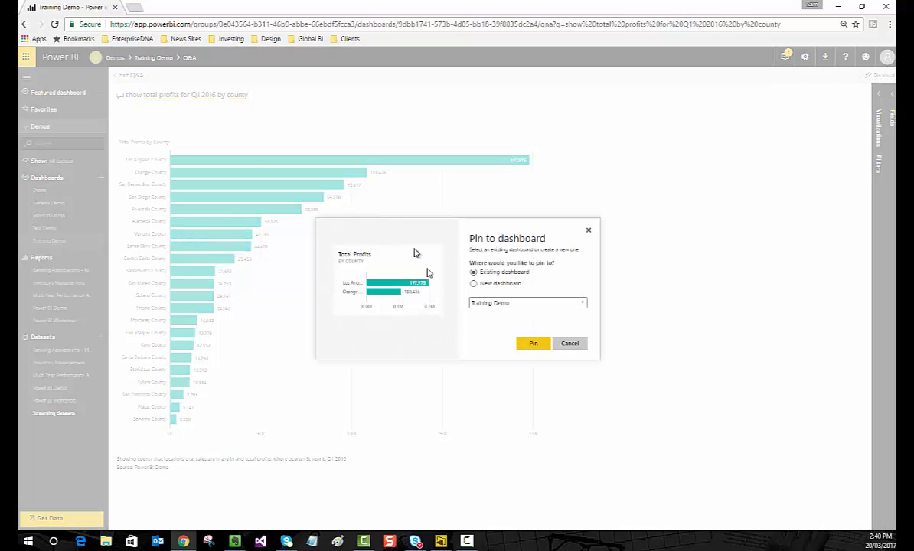
left_click(532, 343)
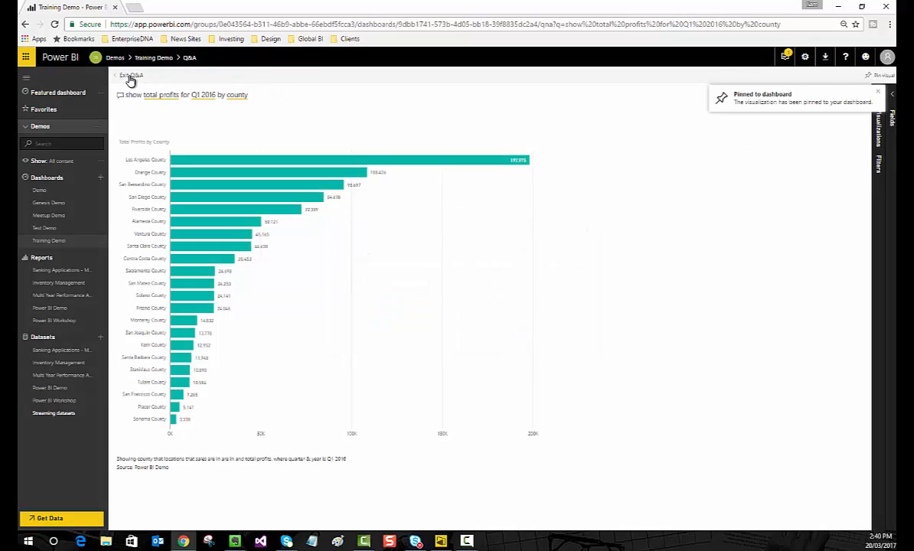
left_click(130, 75)
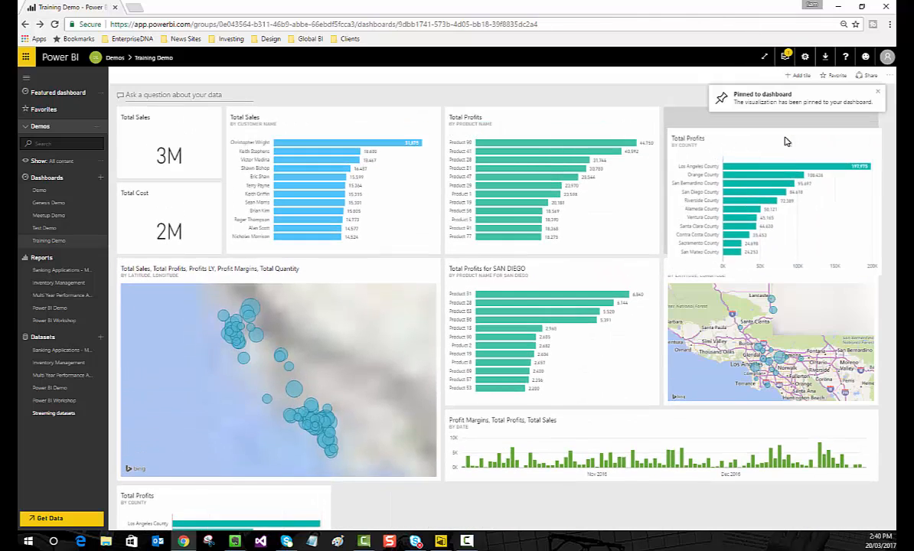
Reopen Q&A from the Training Demo dashboard's question box
scroll("down", 3)
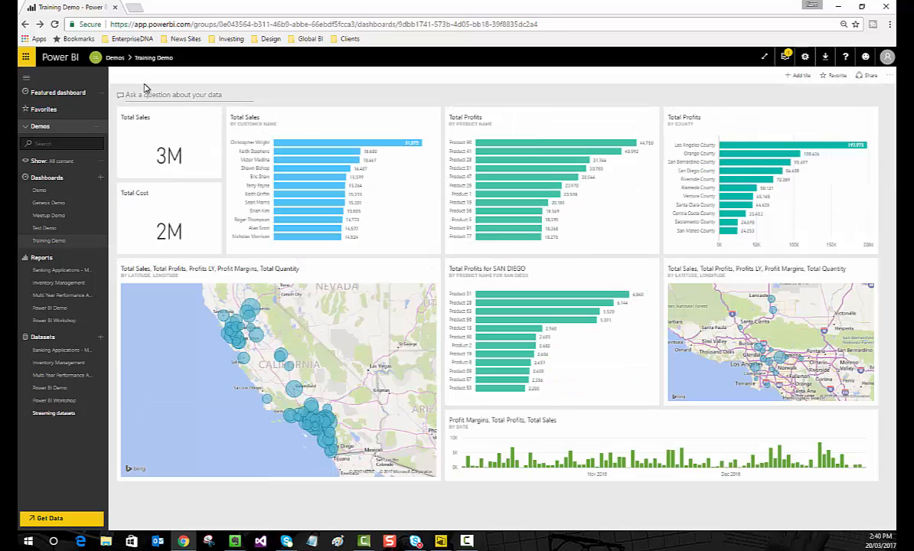
mouse_move(207, 84)
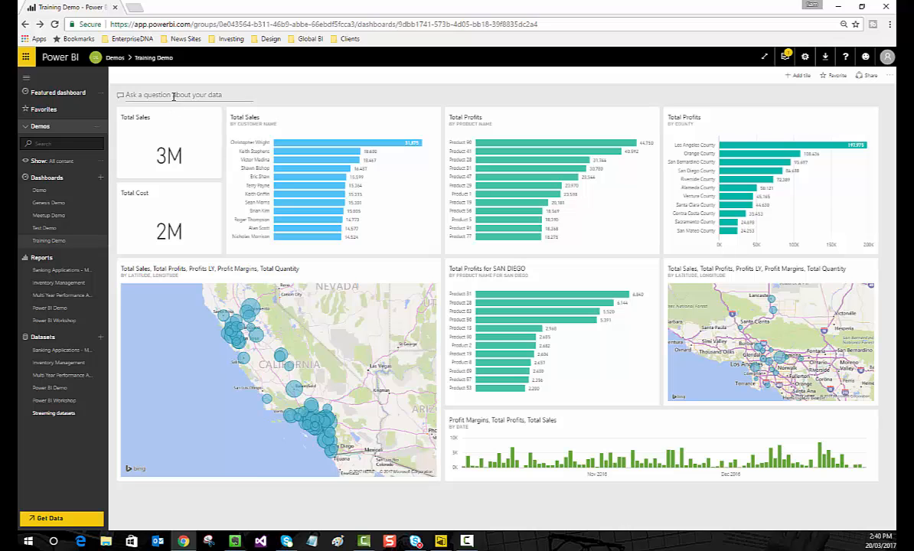
left_click(184, 94)
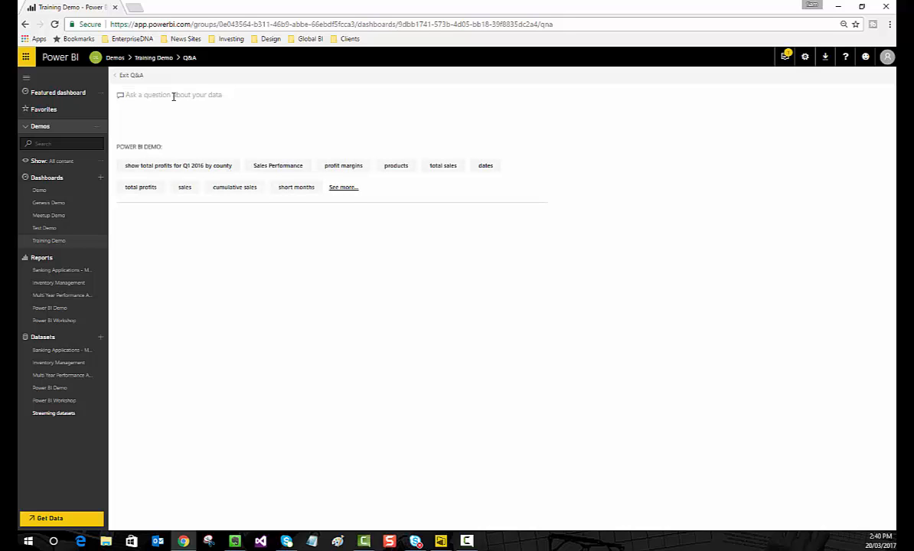
Ask 'show total profits vs profits LY as scatter chart by county', accepting county
type("show total")
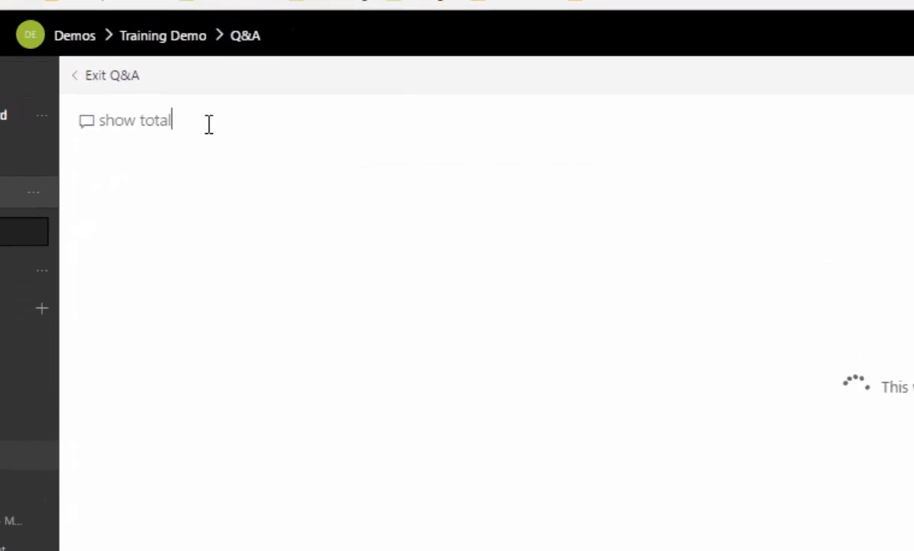
type("profit vs")
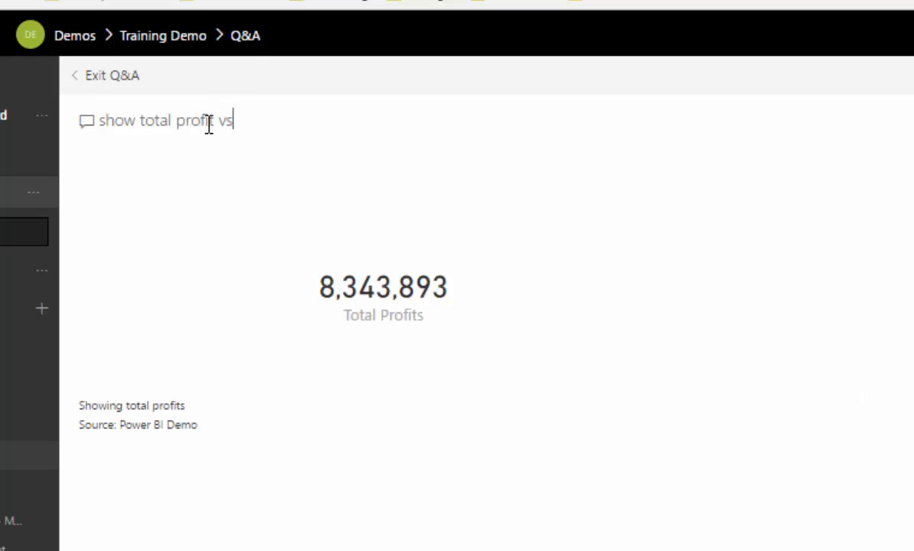
type("profi")
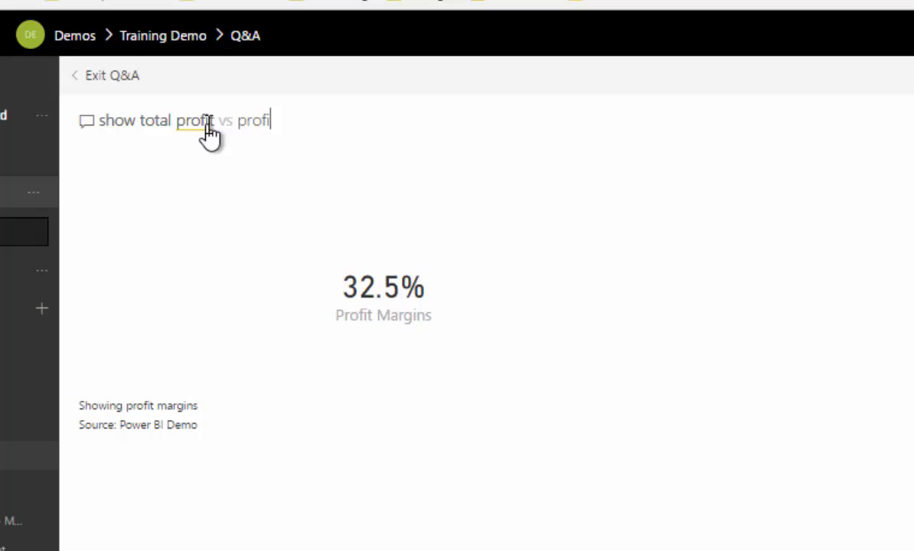
type("ts ly")
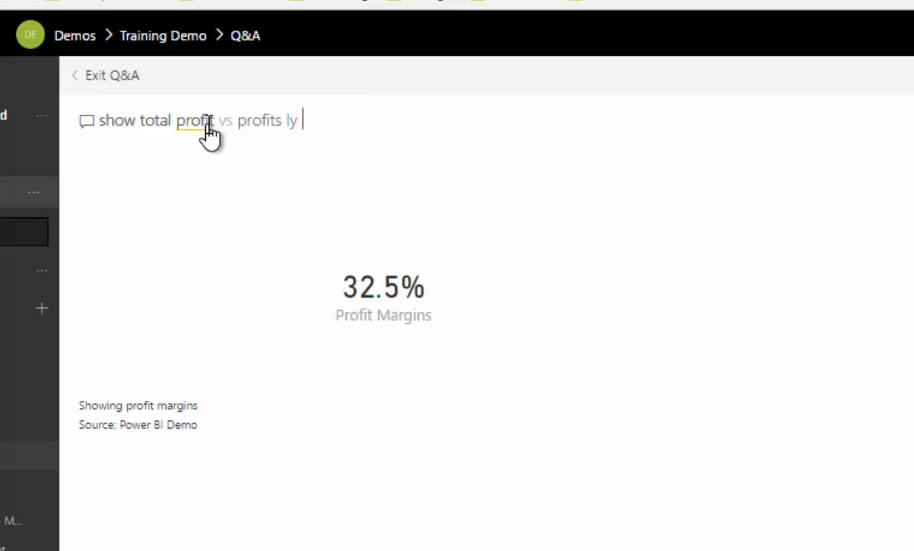
type("LY as")
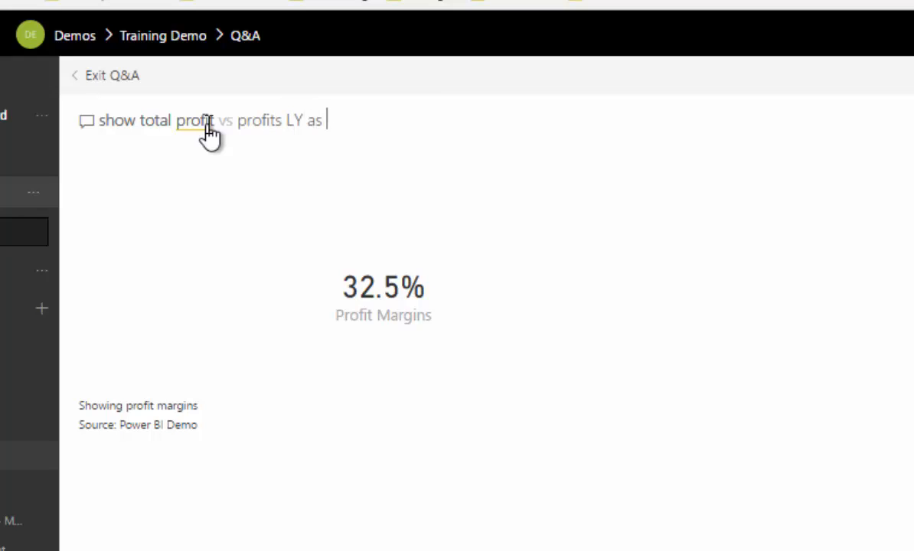
type("scatter chart")
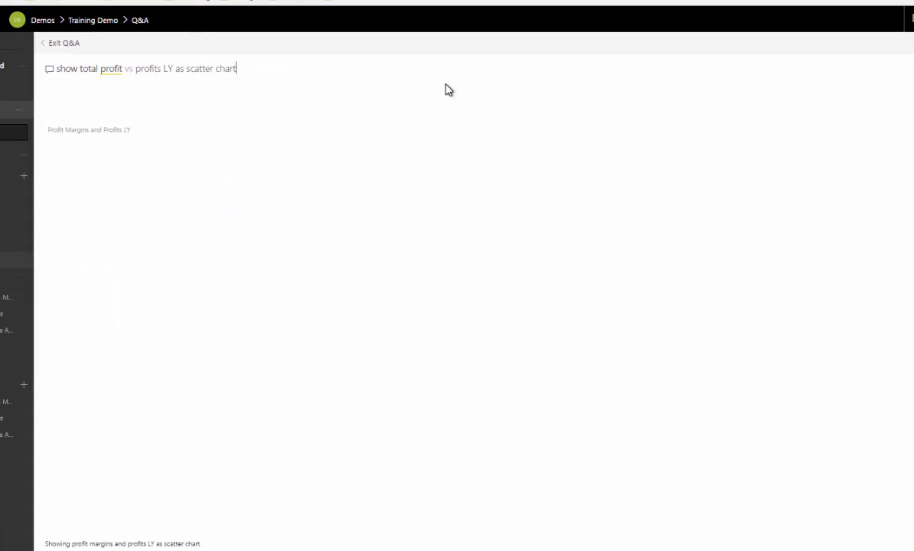
type("by")
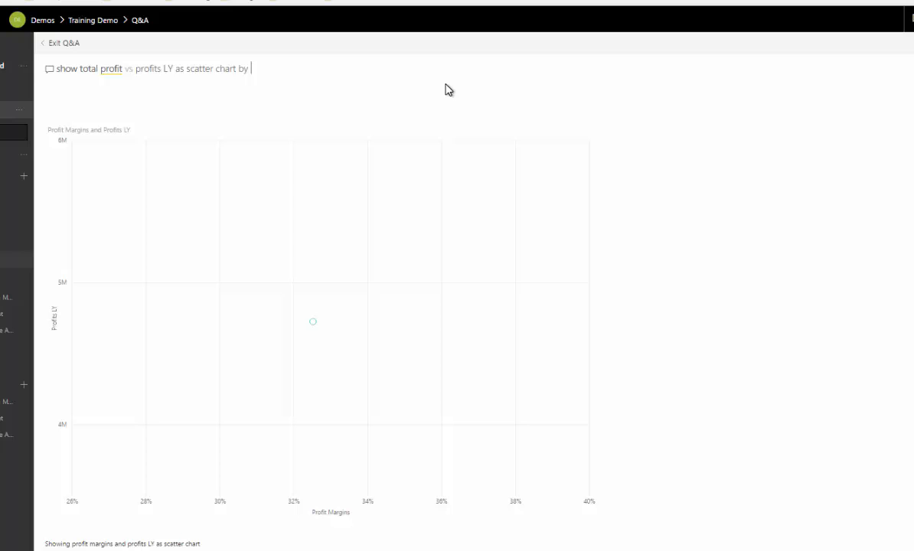
type("county")
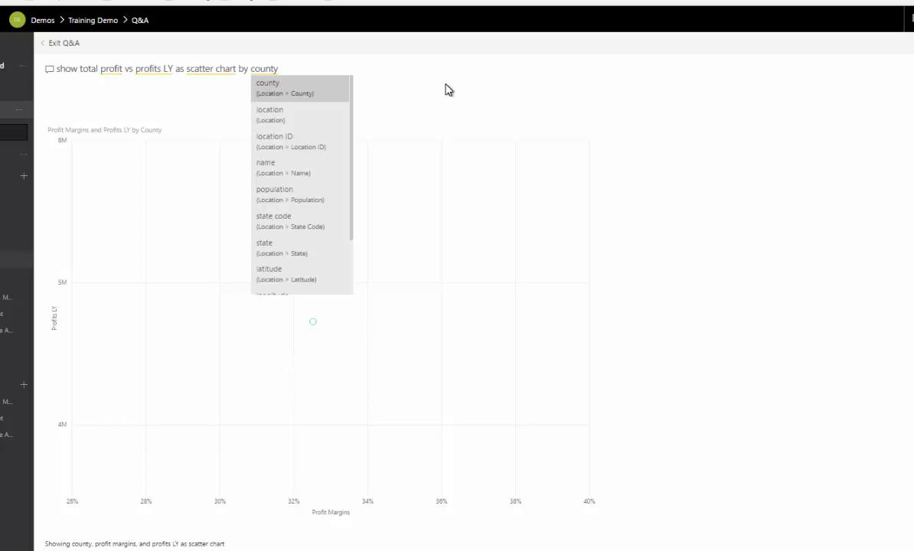
left_click(268, 82)
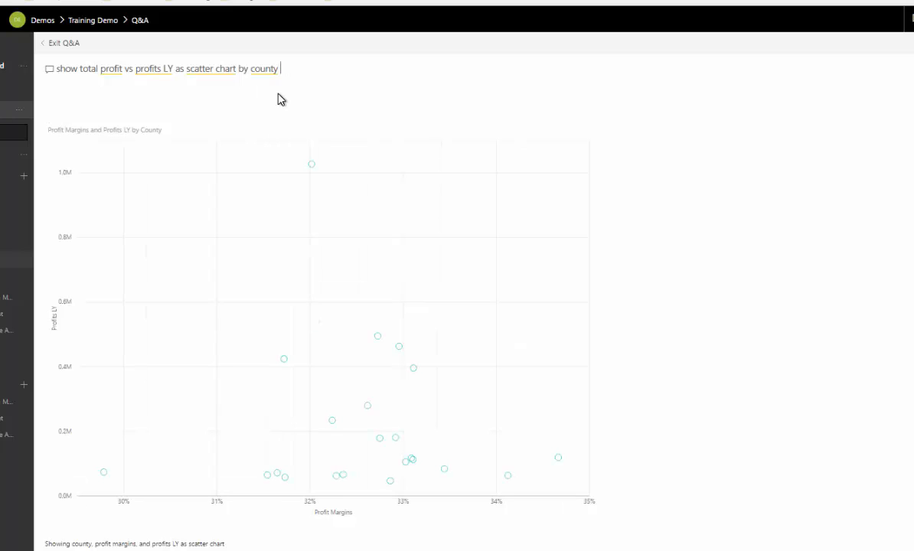
mouse_move(149, 299)
type("s")
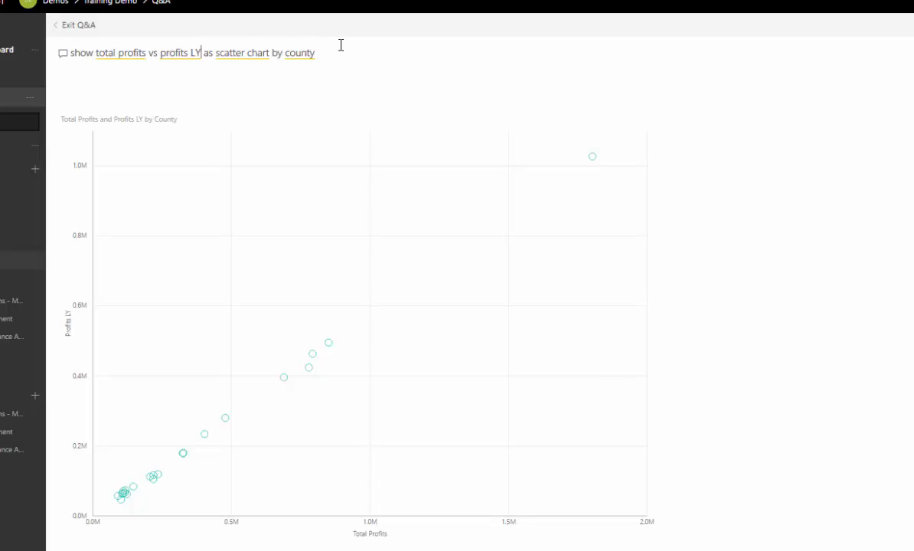
Remove 'profits LY' from the question to swap in profit margins
double_click(180, 53)
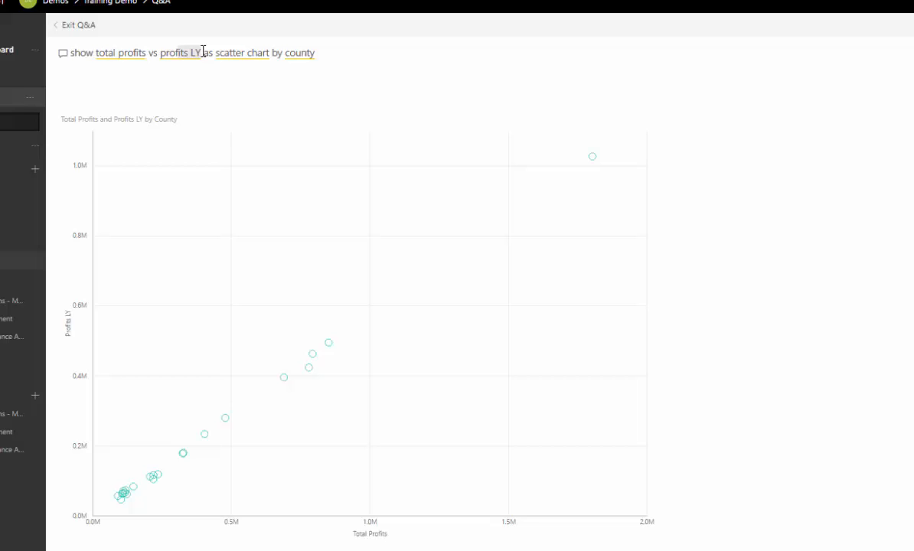
key("Backspace")
type(" margin")
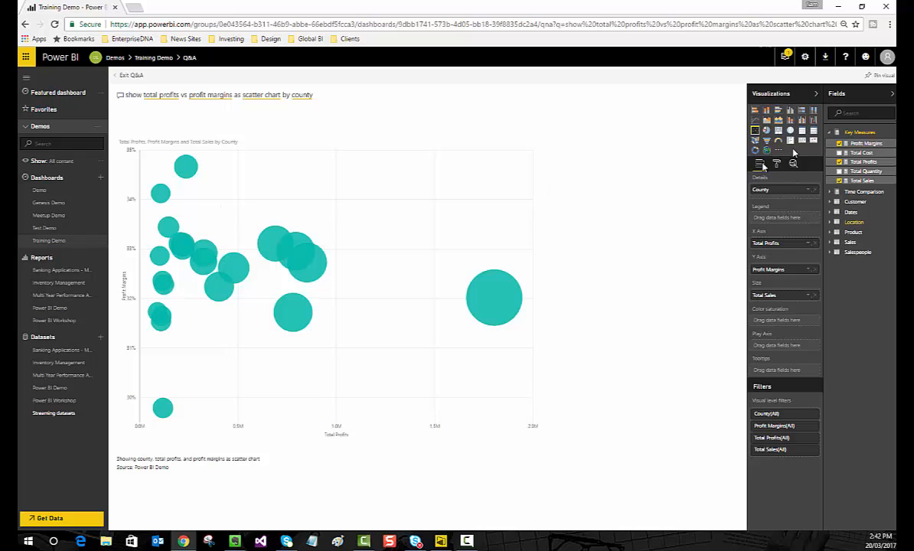
Turn on county category labels, pin the bubble chart to Training Demo, and exit Q&A
left_click(776, 163)
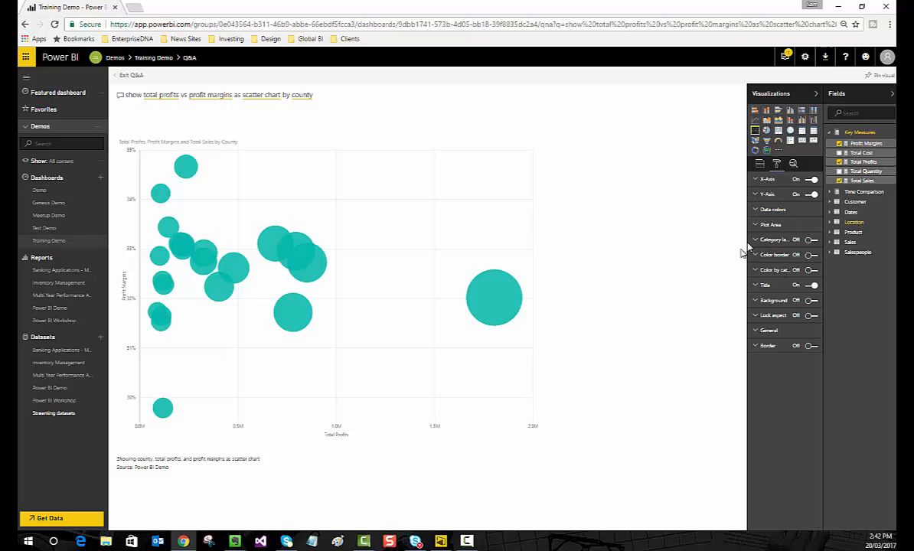
left_click(812, 240)
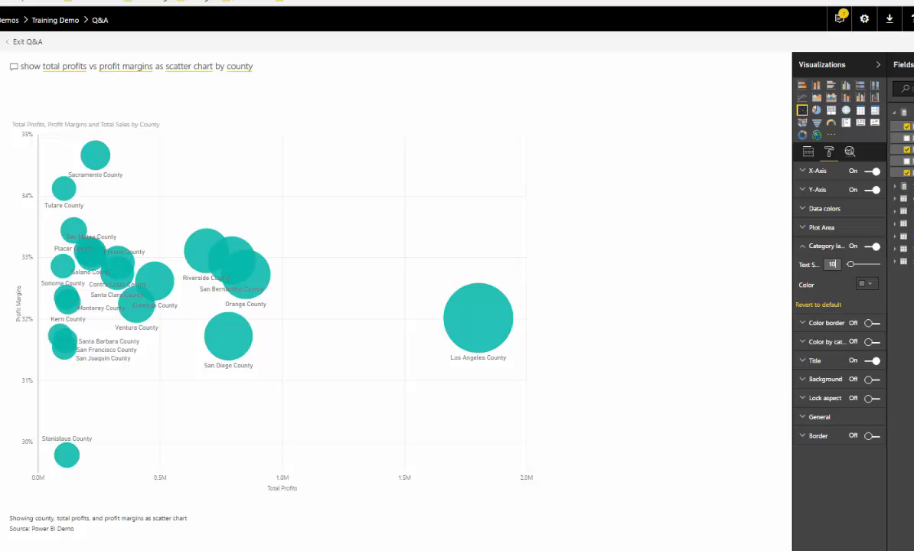
left_click(888, 19)
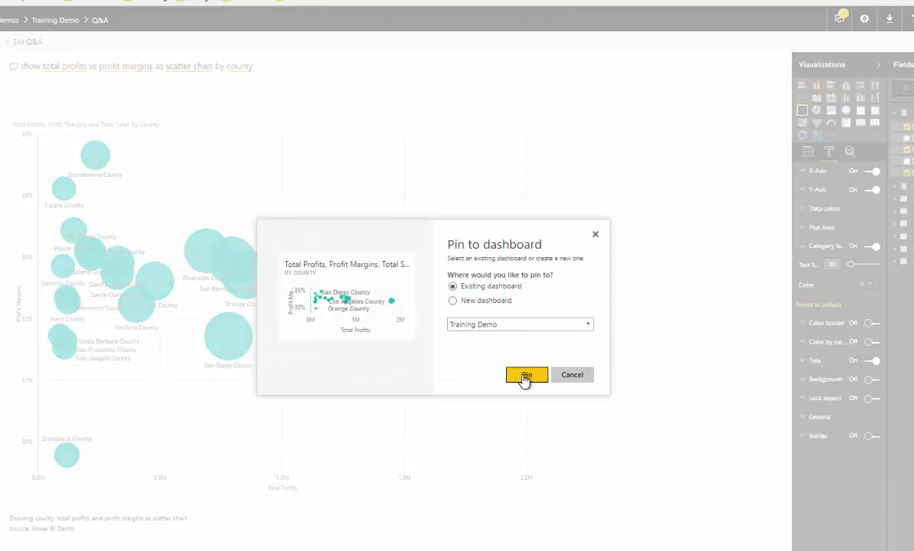
left_click(526, 375)
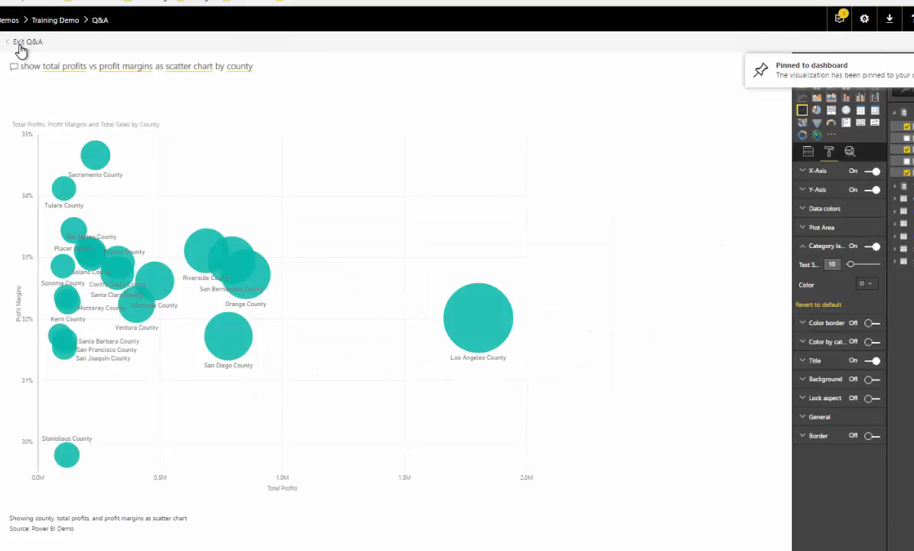
left_click(28, 42)
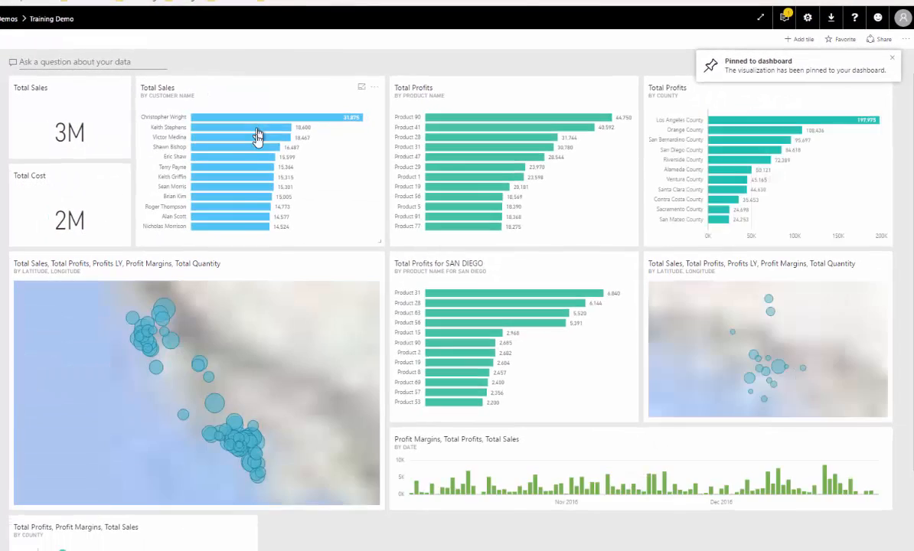
scroll("down", 3)
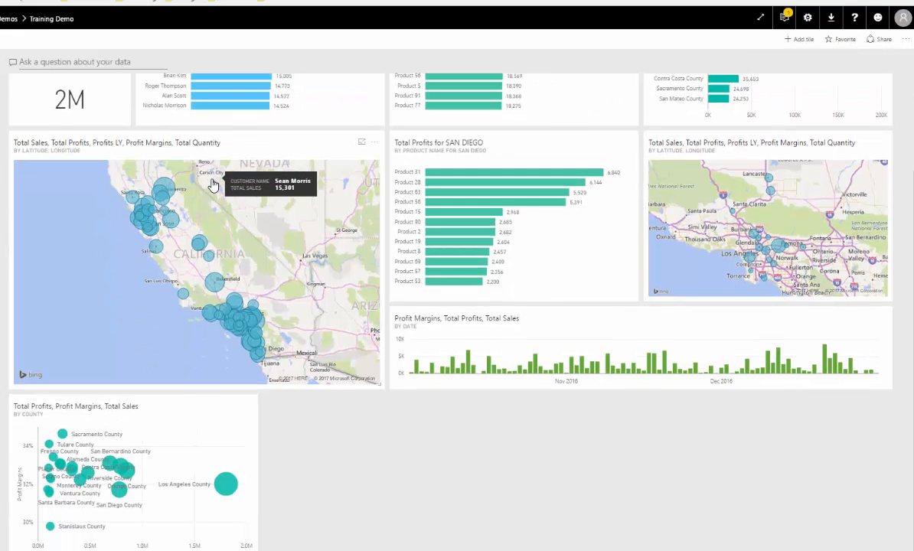
mouse_move(147, 274)
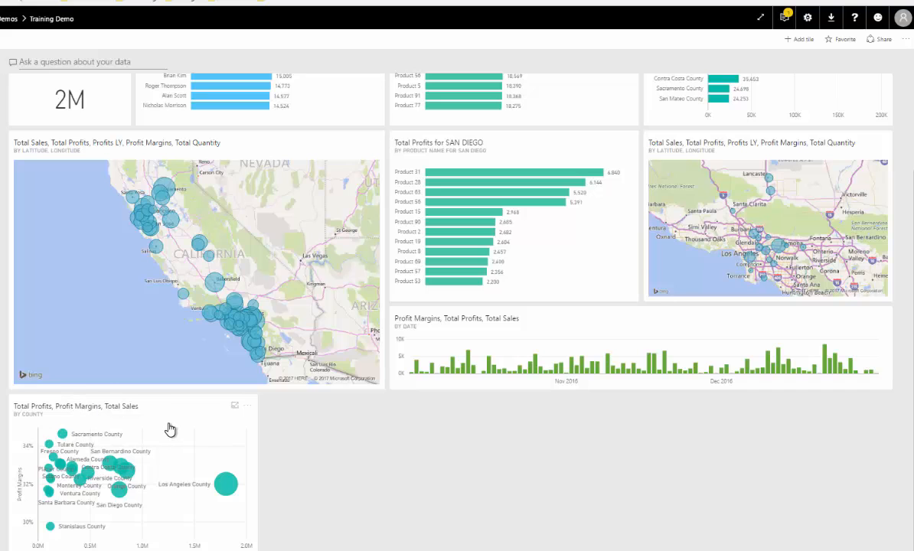
mouse_move(68, 387)
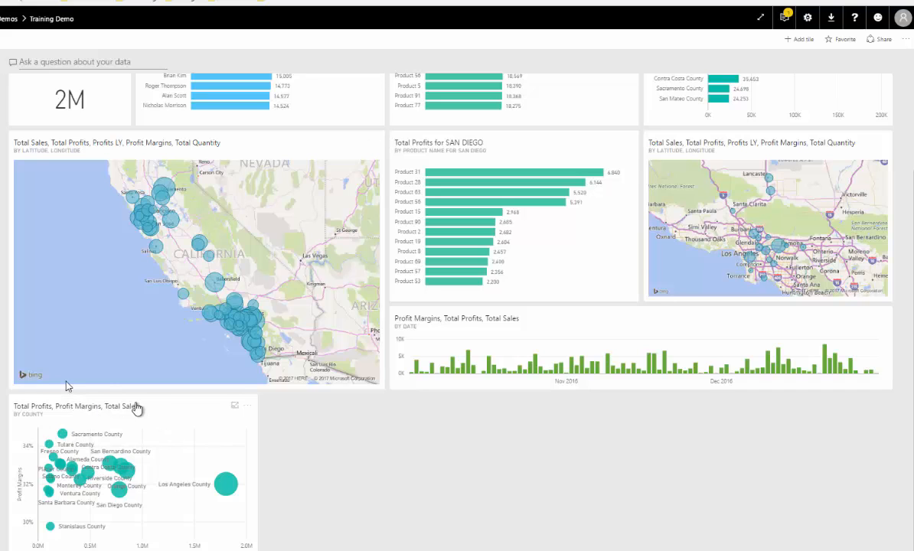
mouse_move(253, 441)
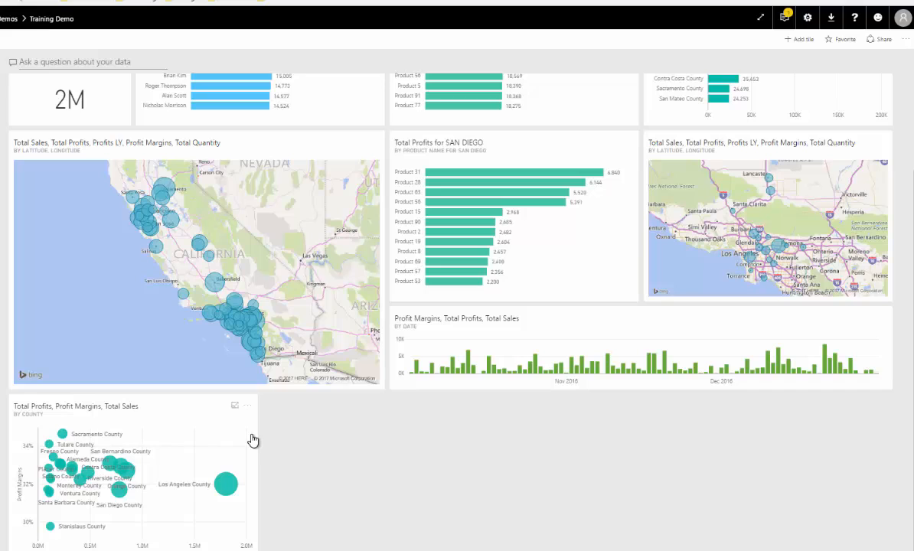
mouse_move(160, 415)
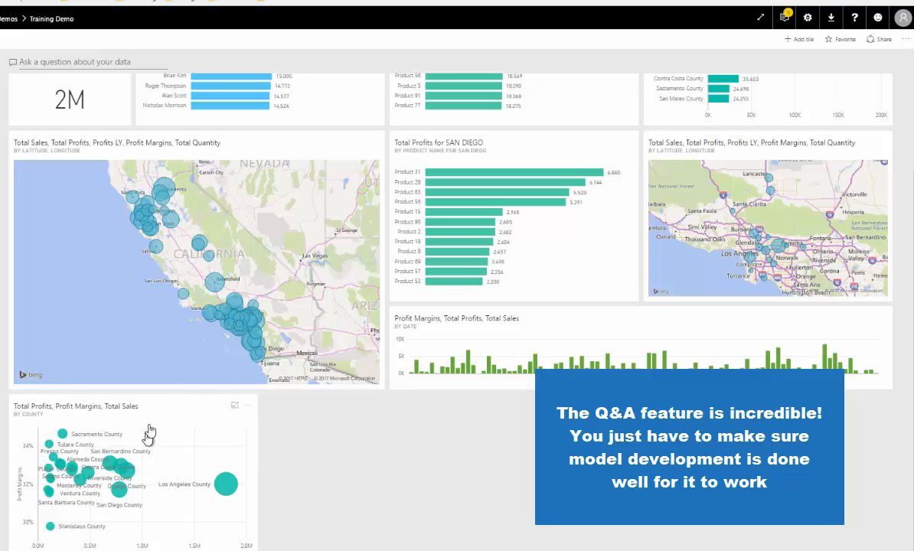
mouse_move(190, 405)
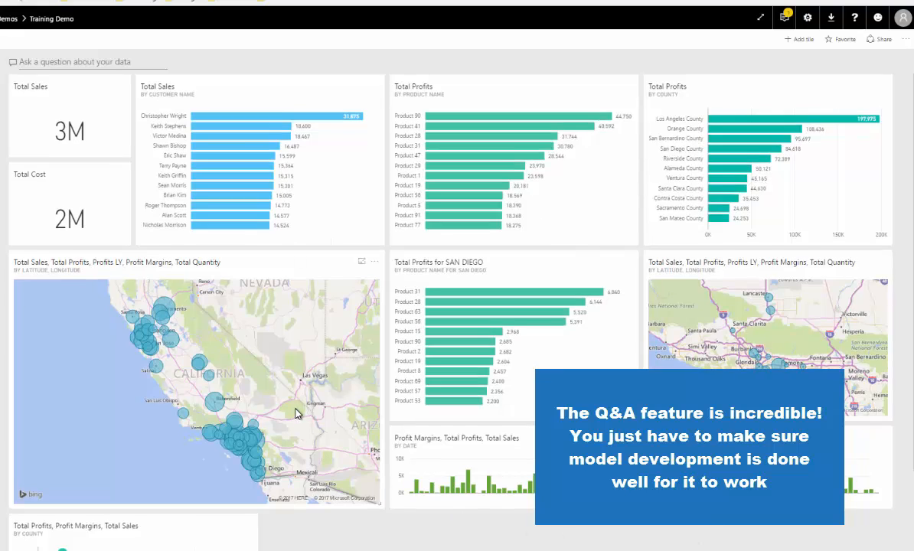
scroll("down", 3)
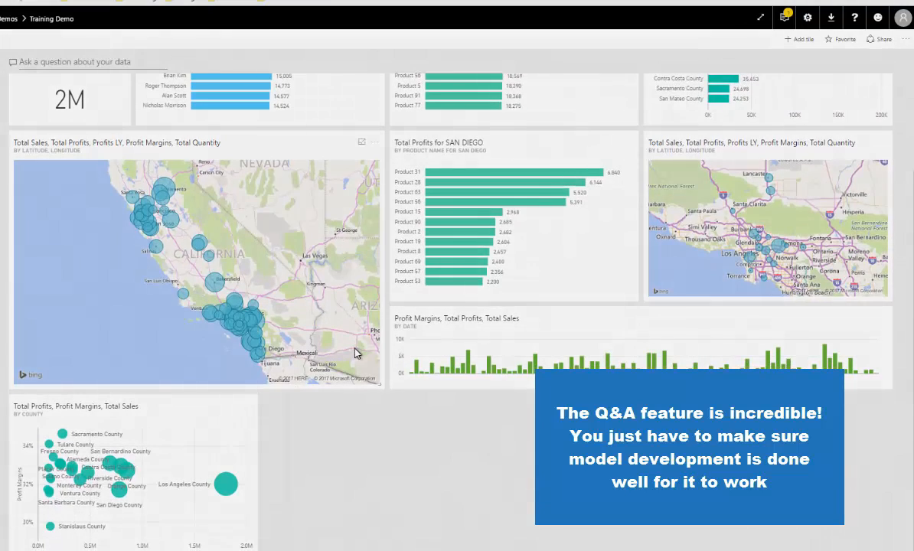